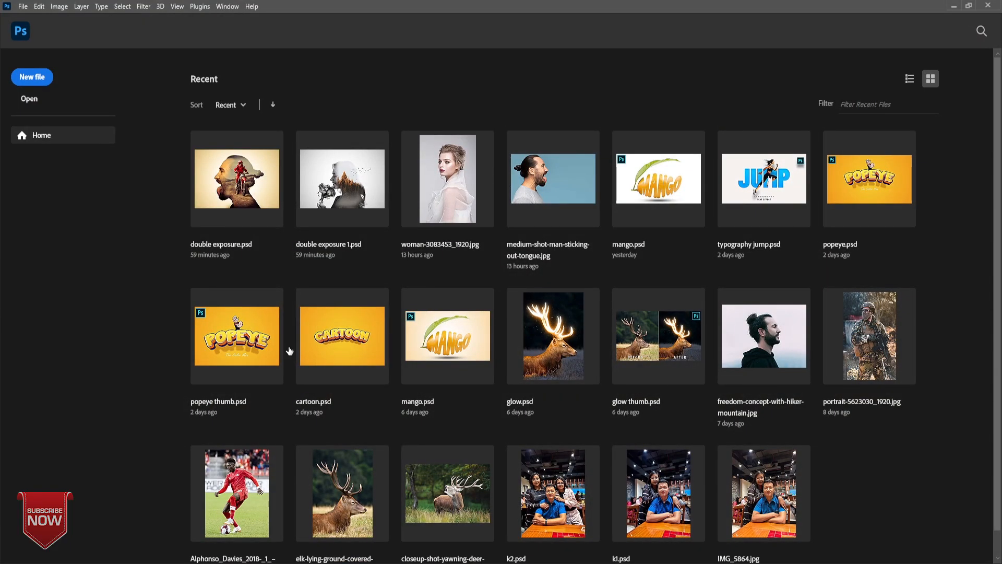
- Create a new blank 1920 × 1080 px document at 300 ppi from the Custom preset
{"action": "left_click", "coordinate": [32, 76]}
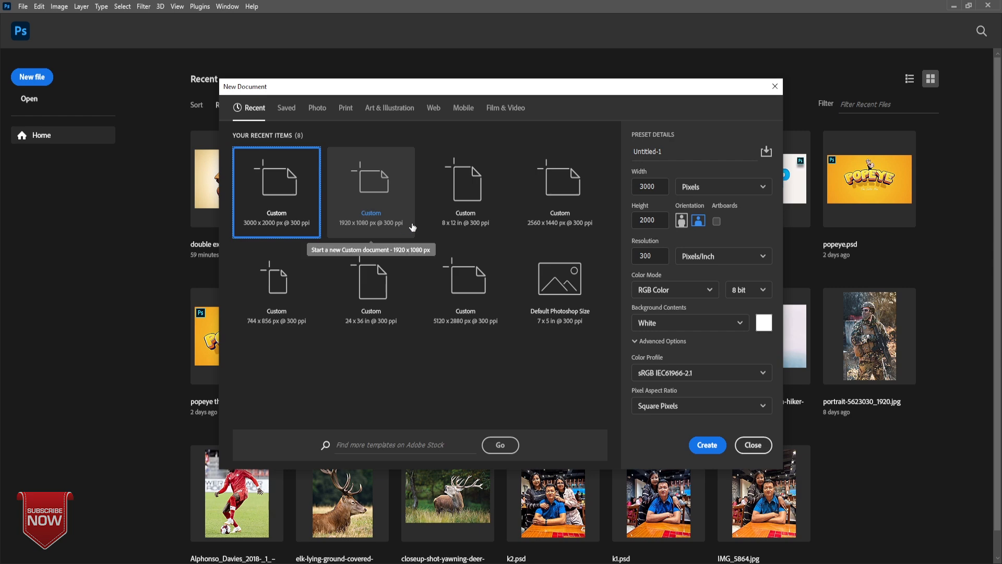
{"action": "left_click", "coordinate": [370, 192]}
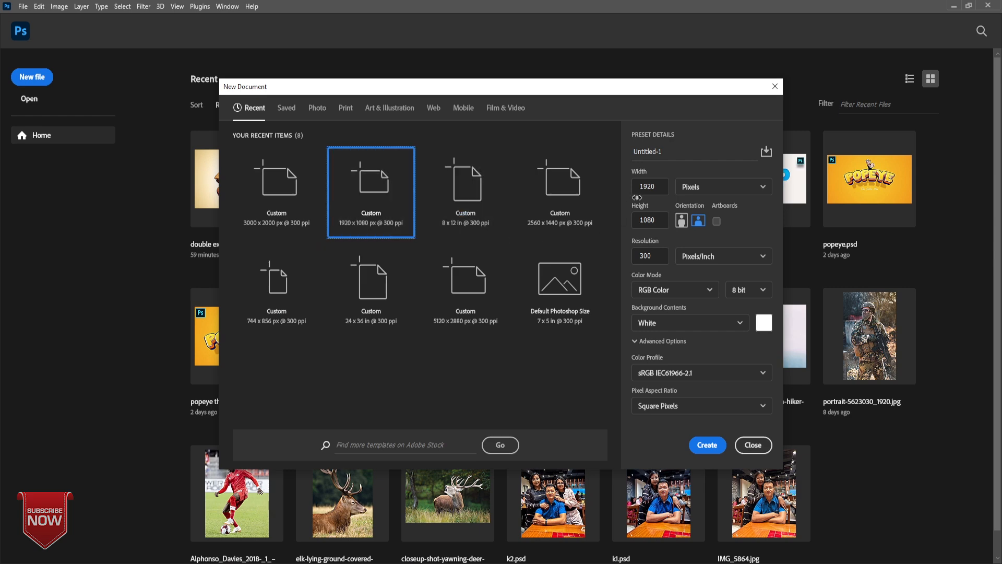
{"action": "left_click", "coordinate": [707, 445]}
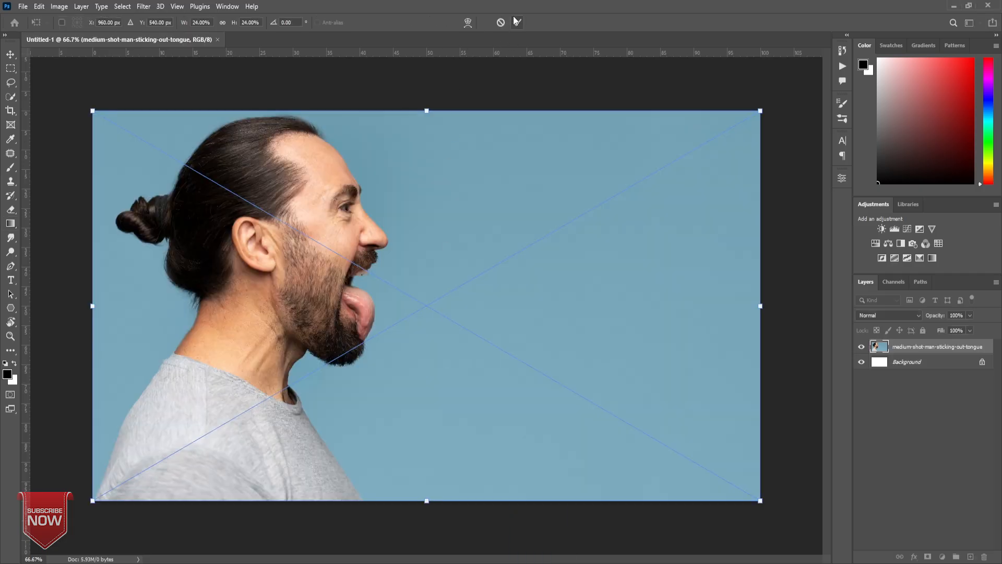
- Place the man photo, copy him onto his own layer via Select Subject, and flip horizontally
{"action": "left_click", "coordinate": [10, 223]}
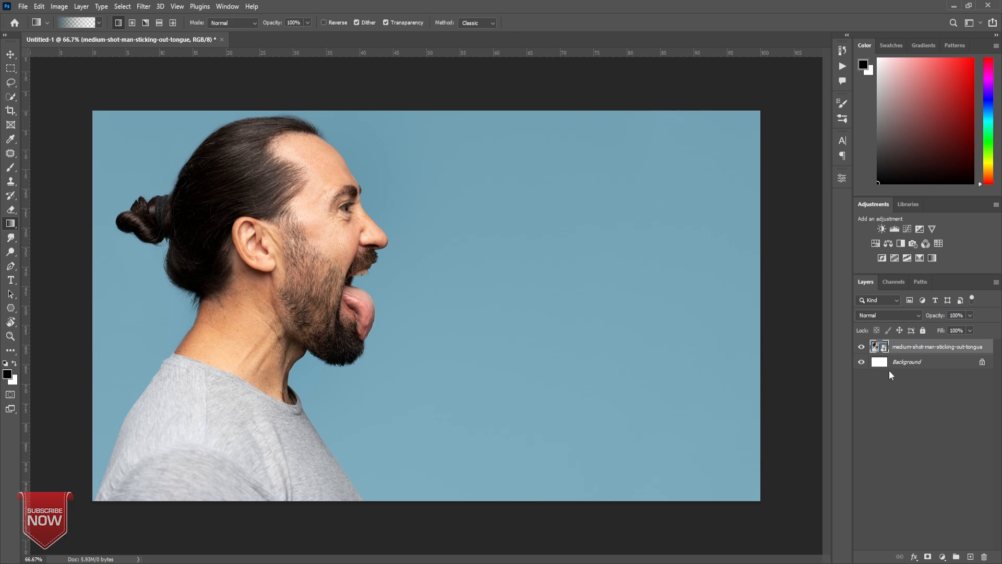
{"action": "left_click", "coordinate": [10, 97]}
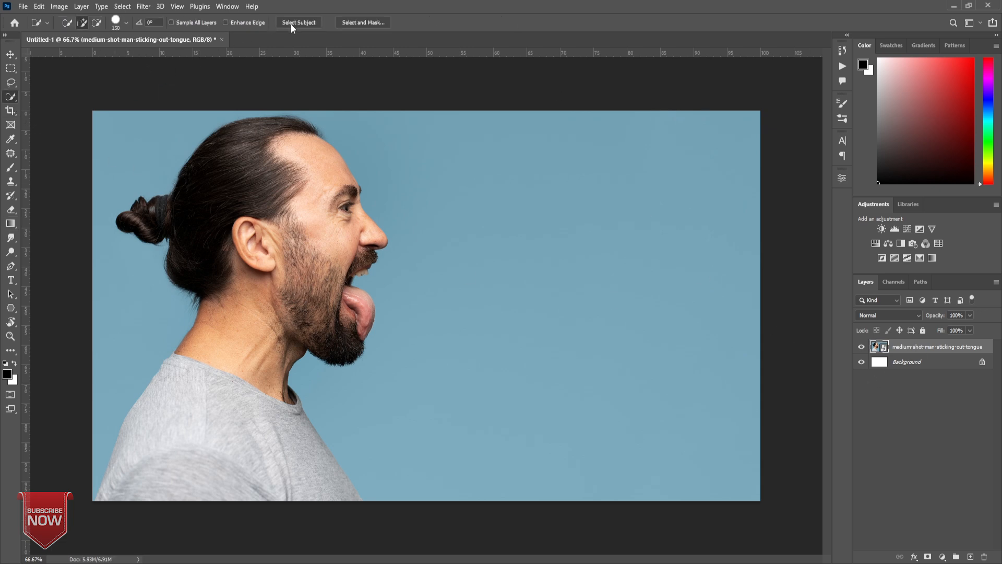
{"action": "left_click", "coordinate": [299, 23]}
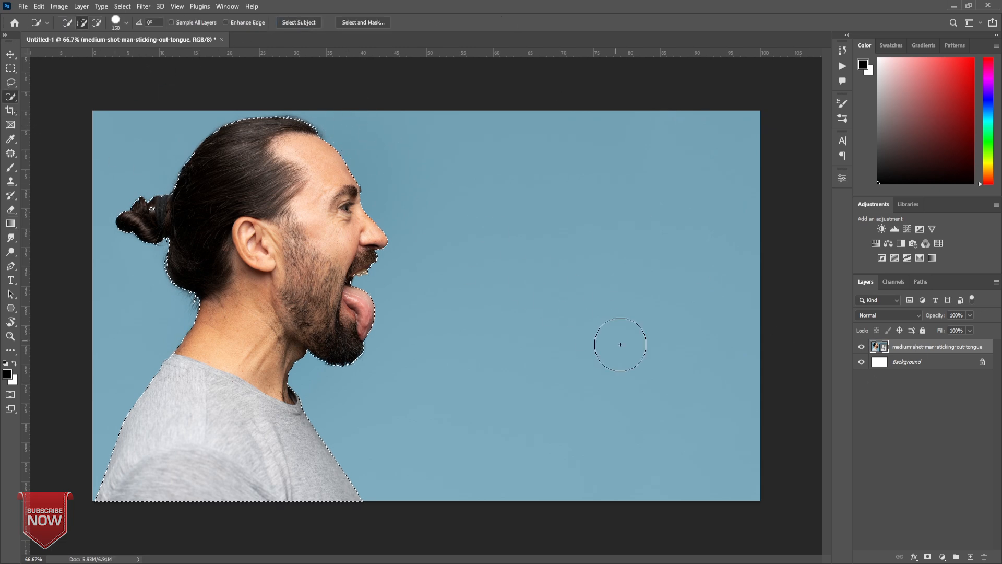
{"action": "key", "text": "ctrl+j"}
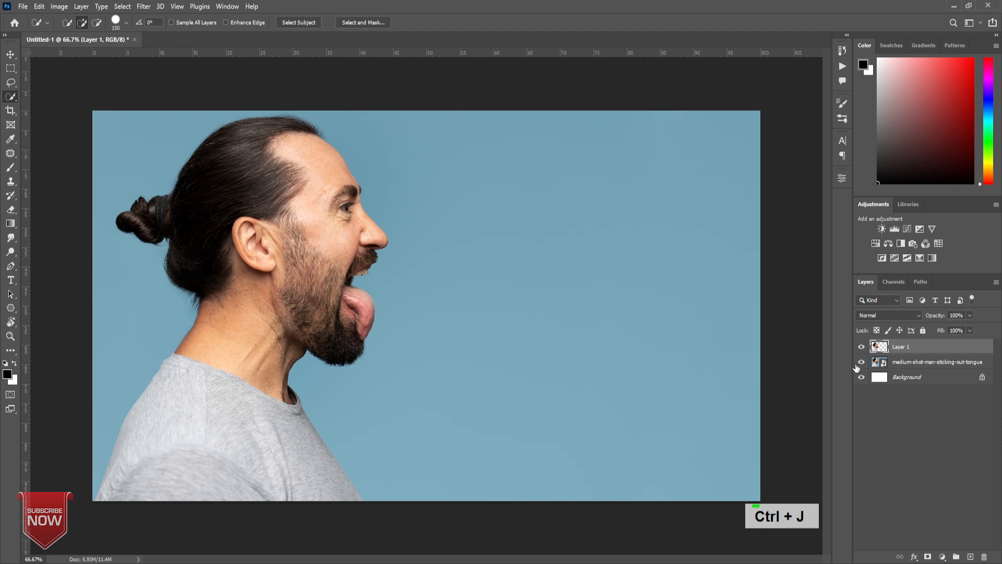
{"action": "key", "text": "ctrl+t"}
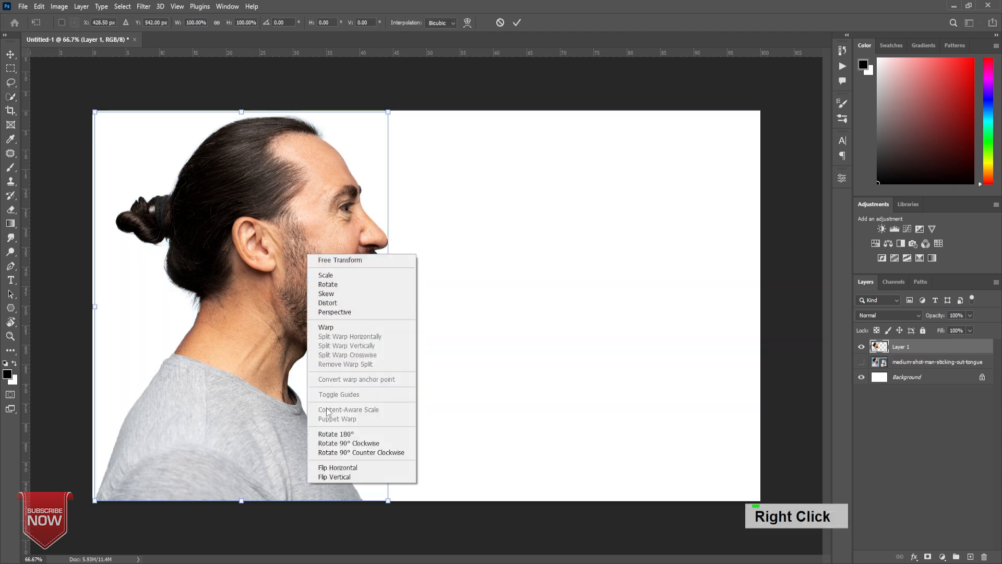
{"action": "left_click", "coordinate": [337, 468]}
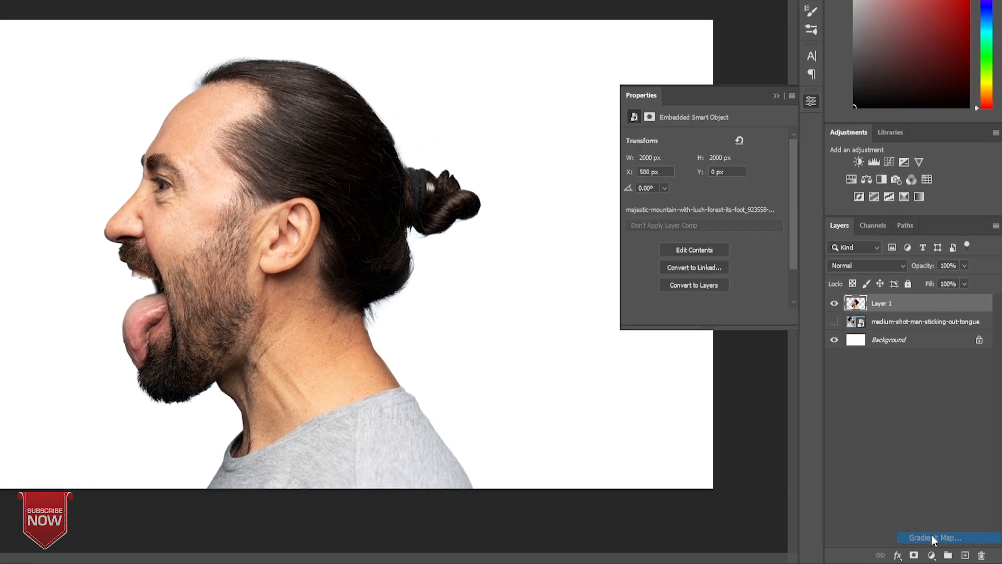
- Add a Gradient Map adjustment and clip the mountain forest photo inside the man's silhouette
{"action": "left_click", "coordinate": [936, 537]}
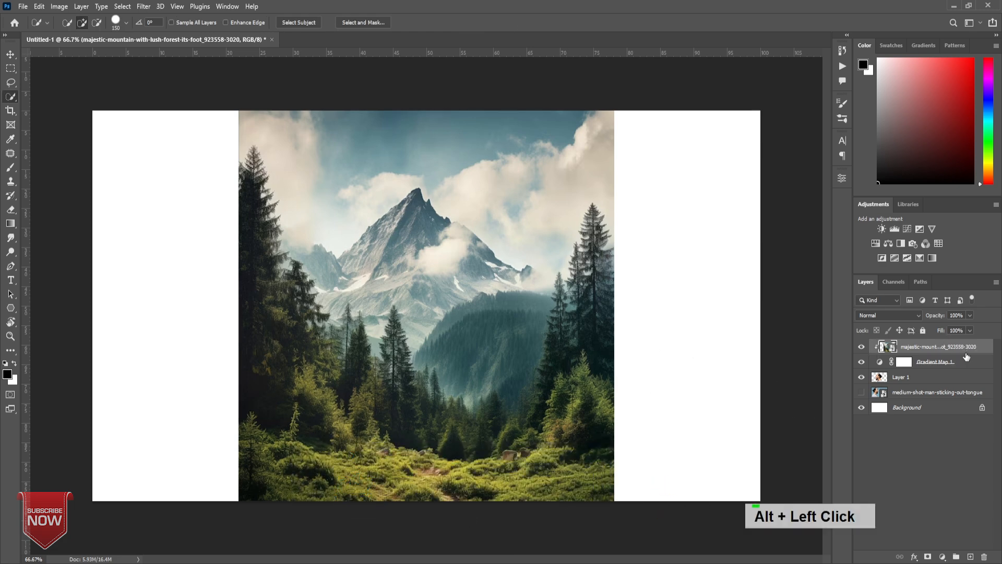
{"action": "left_click", "coordinate": [885, 353]}
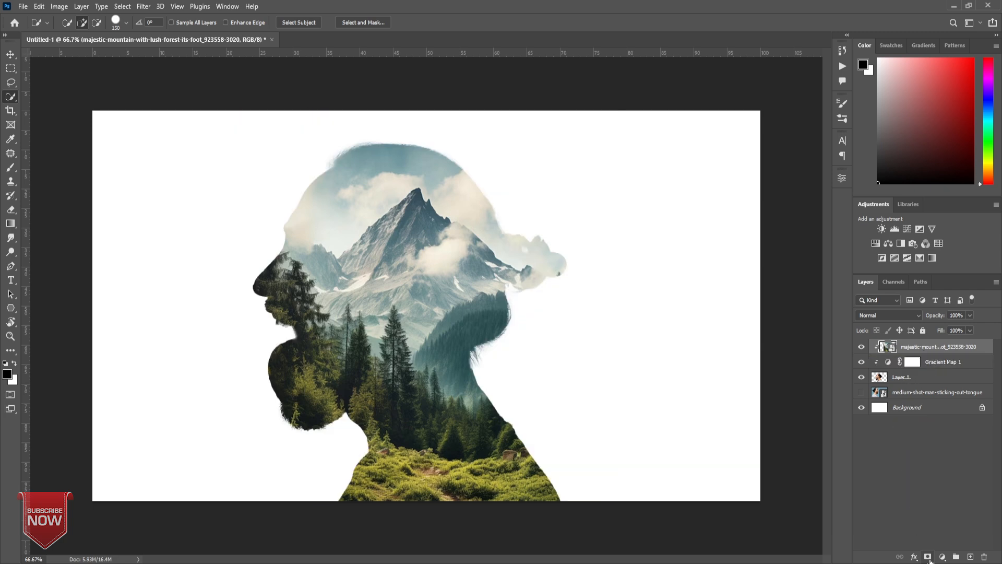
- Mask the mountain layer, paint out the face, try Screen, then settle on Normal at 80%
{"action": "left_click", "coordinate": [888, 316]}
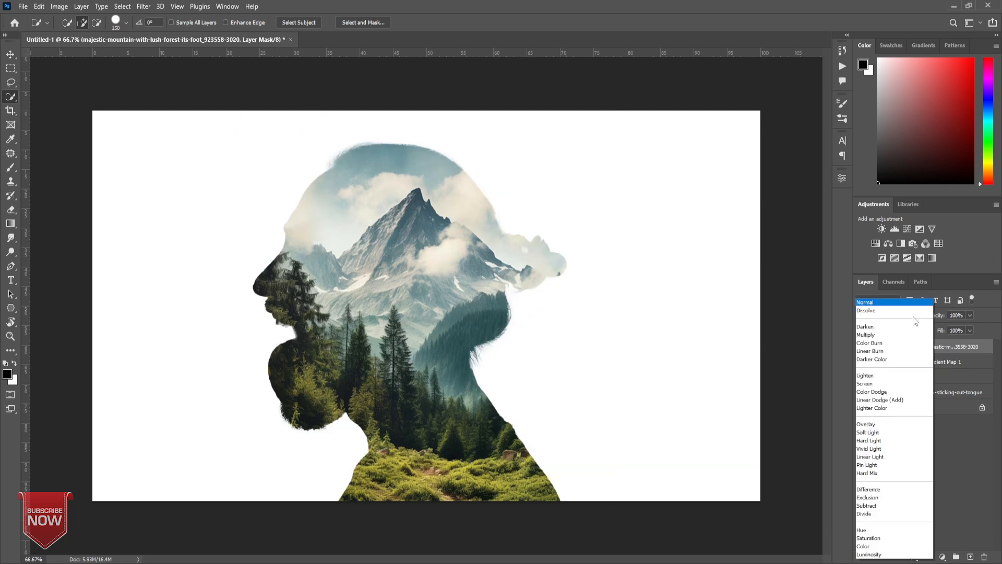
{"action": "left_click", "coordinate": [865, 383]}
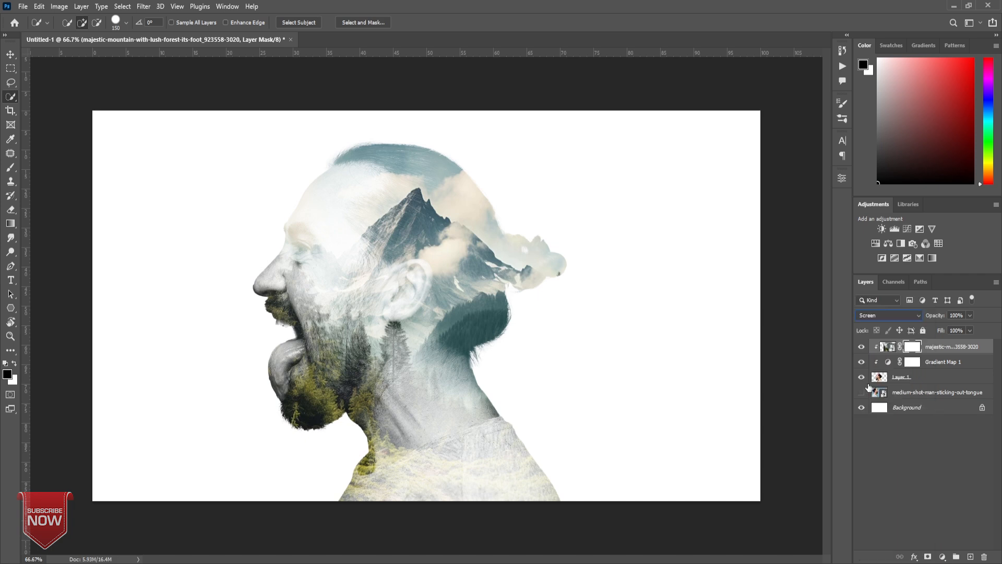
{"action": "left_click", "coordinate": [862, 392]}
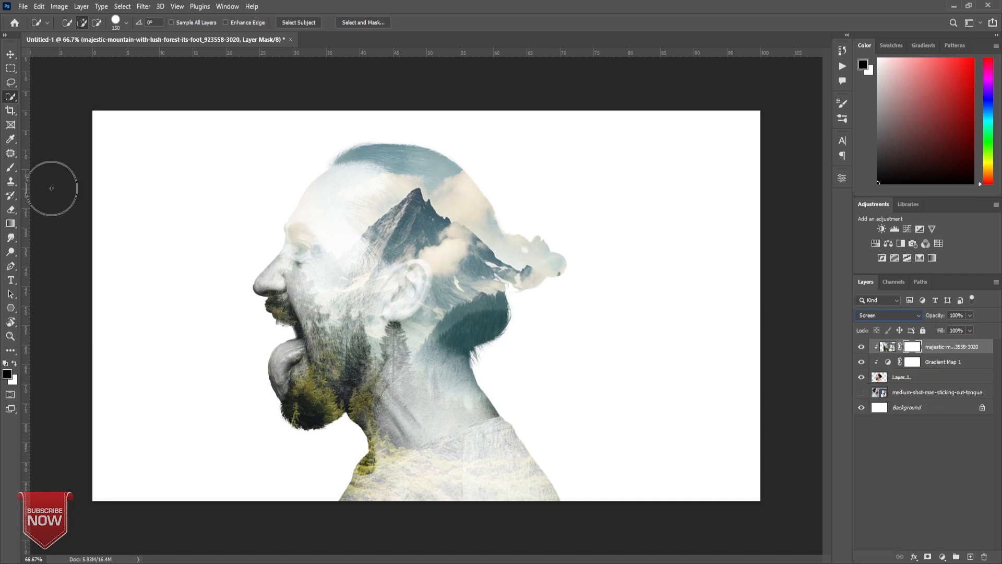
{"action": "left_click", "coordinate": [11, 168]}
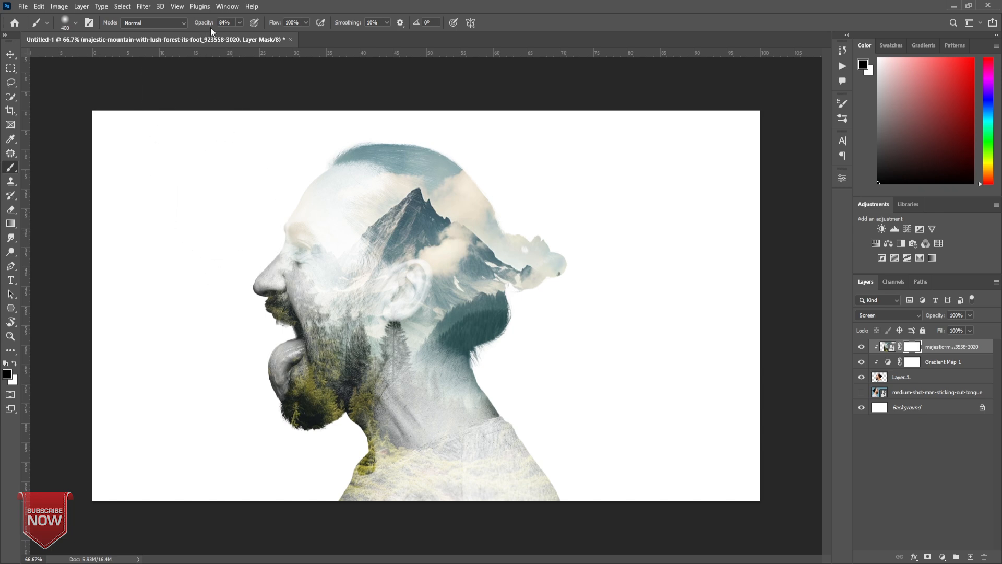
{"action": "mouse_move", "coordinate": [120, 337]}
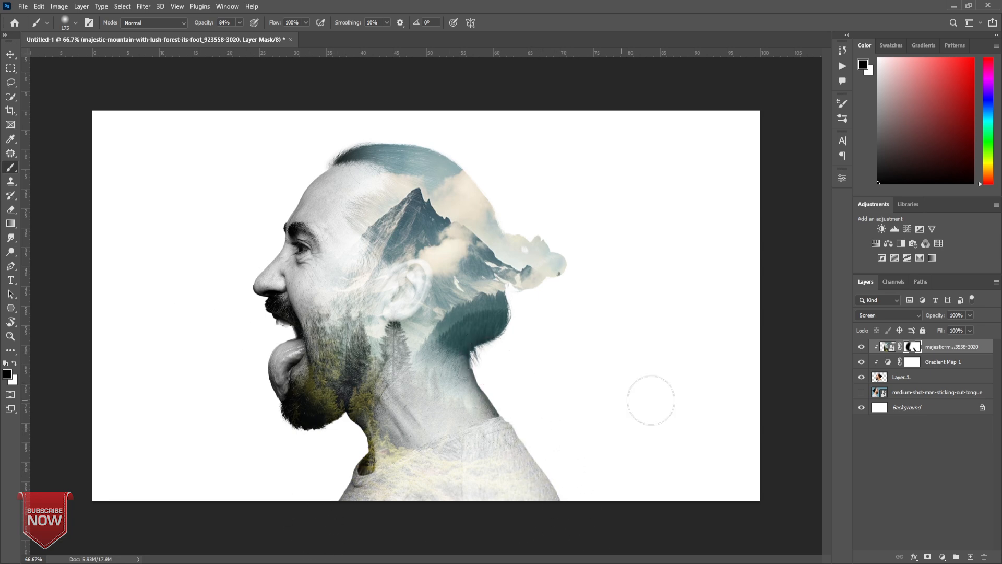
{"action": "mouse_move", "coordinate": [909, 319]}
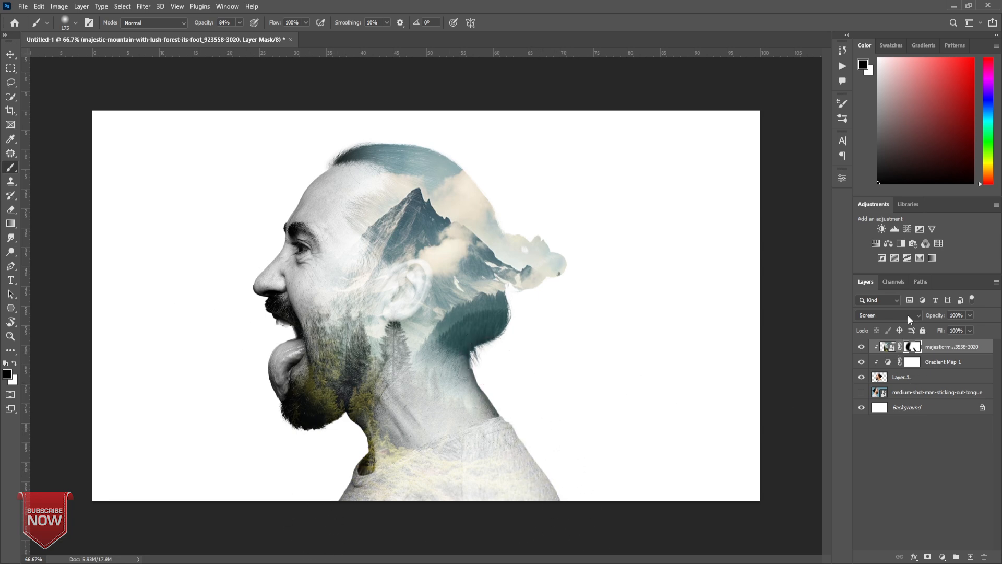
{"action": "left_click", "coordinate": [887, 315]}
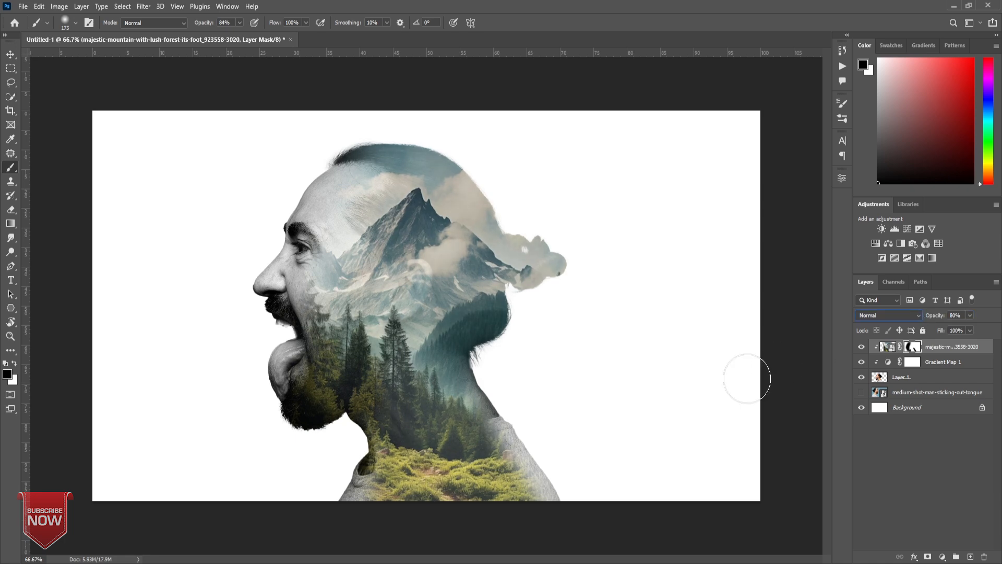
{"action": "mouse_move", "coordinate": [676, 451]}
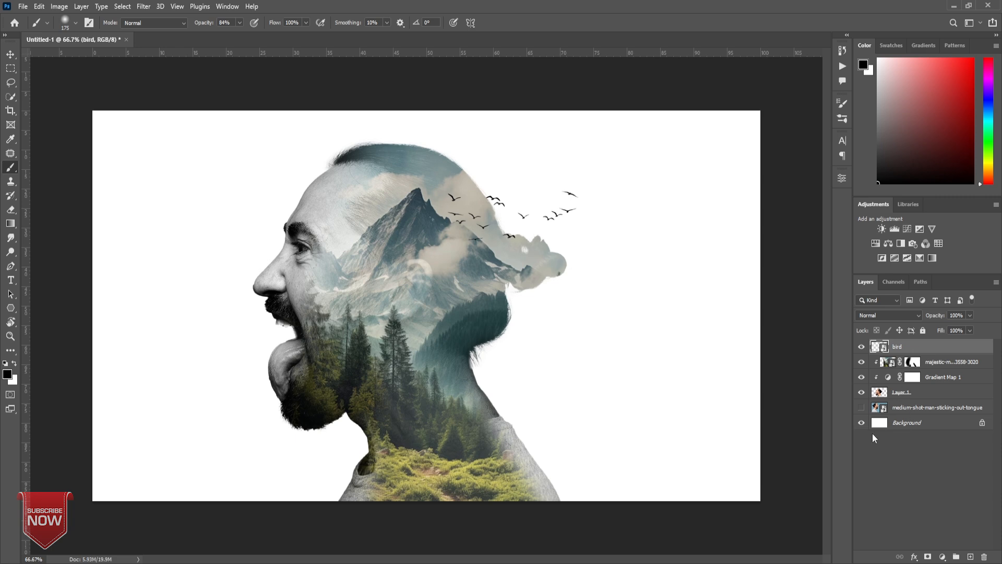
- Select the white Background layer beneath the newly placed bird flock
{"action": "left_click", "coordinate": [906, 422]}
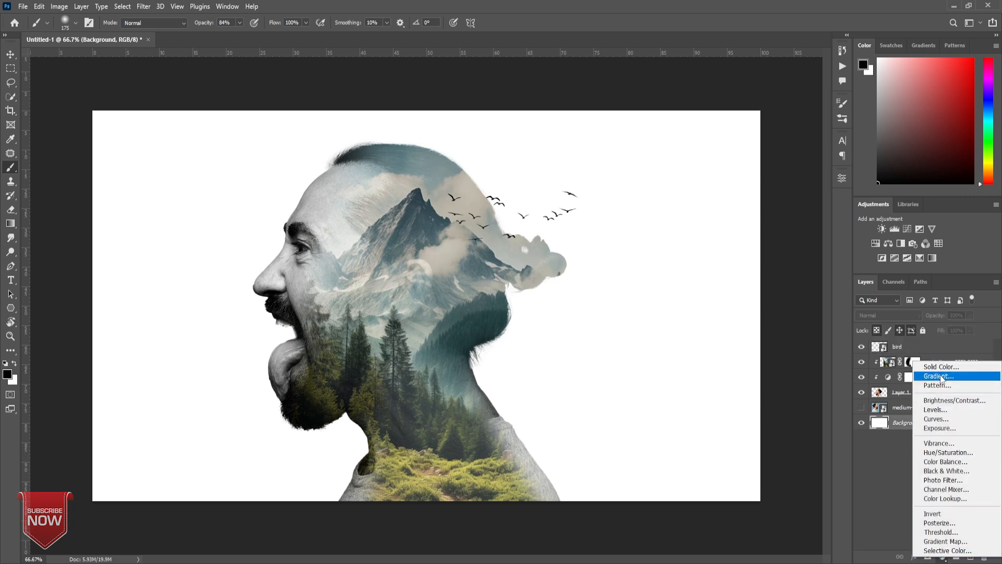
- Add a reversed radial black-to-white Gradient Fill at 693% scale above the Background
{"action": "left_click", "coordinate": [938, 376]}
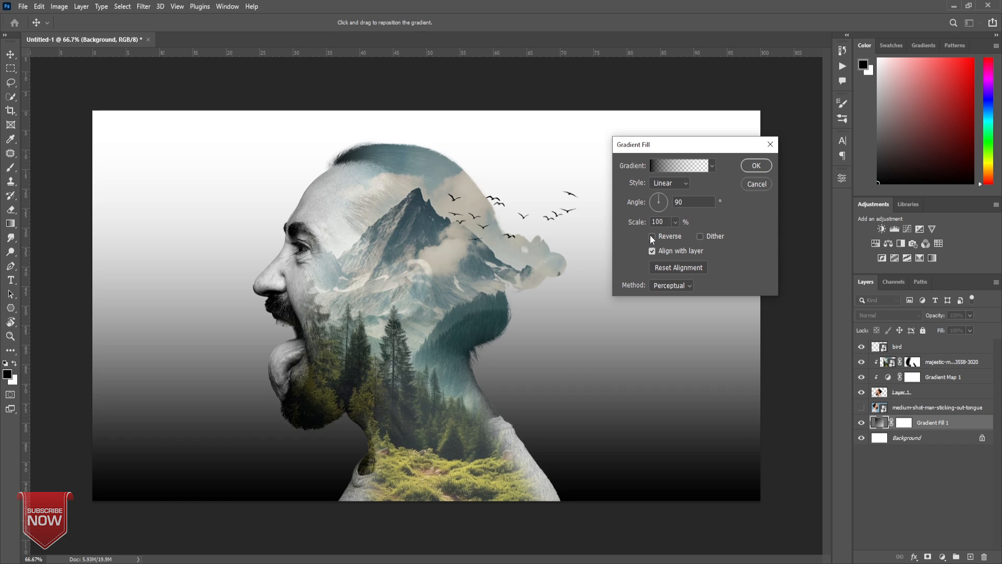
{"action": "left_click", "coordinate": [679, 165]}
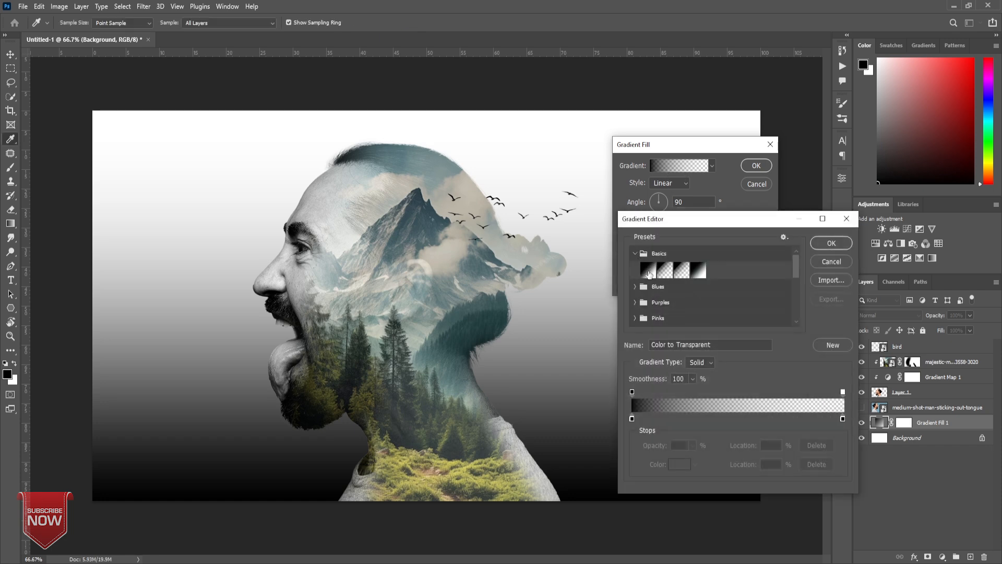
{"action": "left_click", "coordinate": [830, 242]}
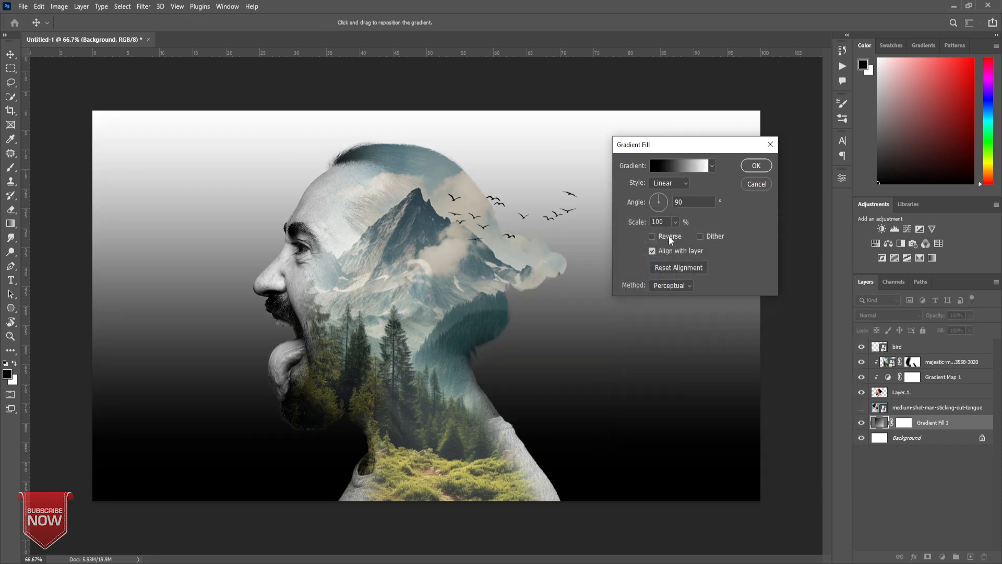
{"action": "left_click", "coordinate": [670, 183]}
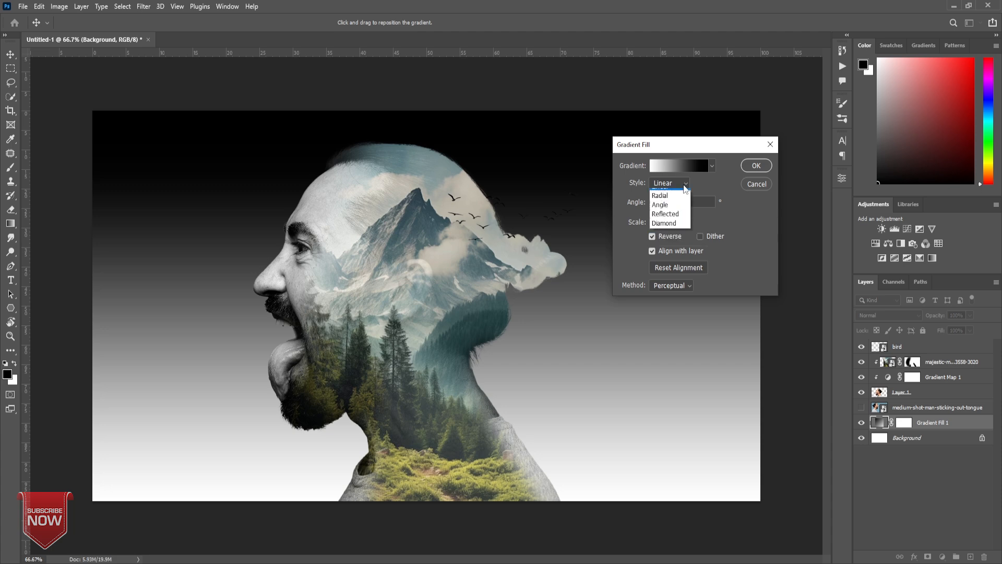
{"action": "left_click", "coordinate": [659, 195]}
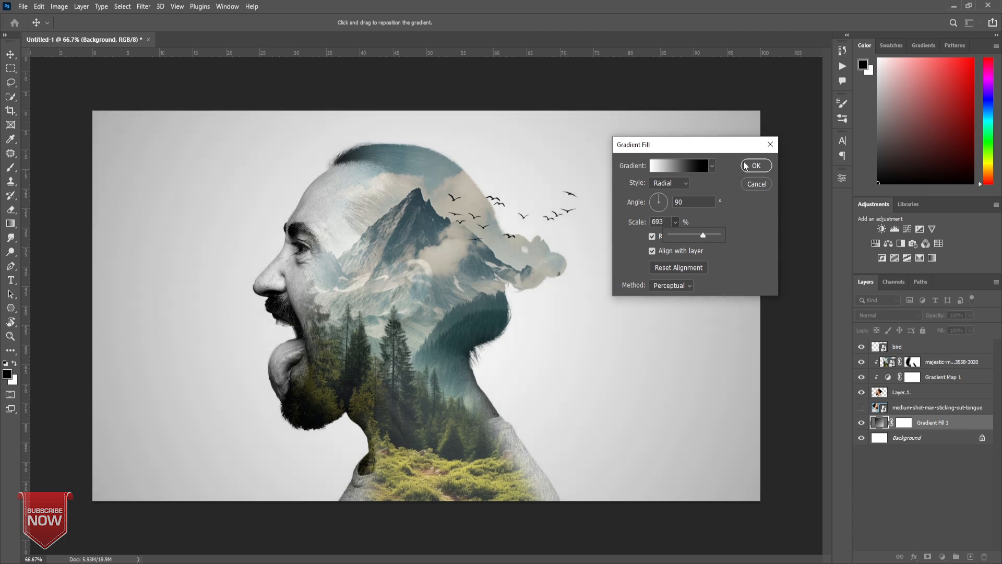
{"action": "left_click", "coordinate": [757, 166]}
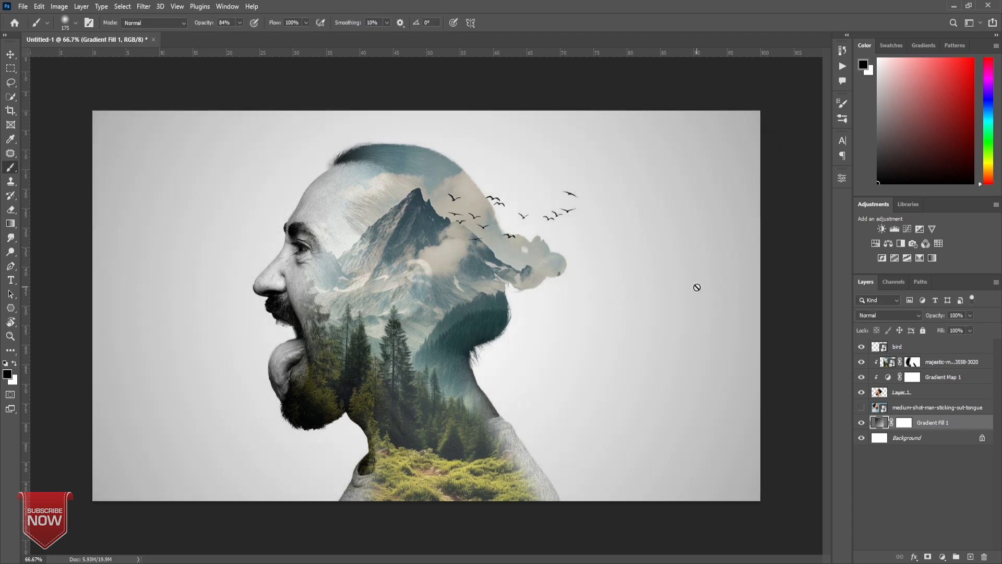
- Hide the gradient and Background layers, stamp visible into a new layer, and open Camera Raw Filter
{"action": "left_click", "coordinate": [862, 422]}
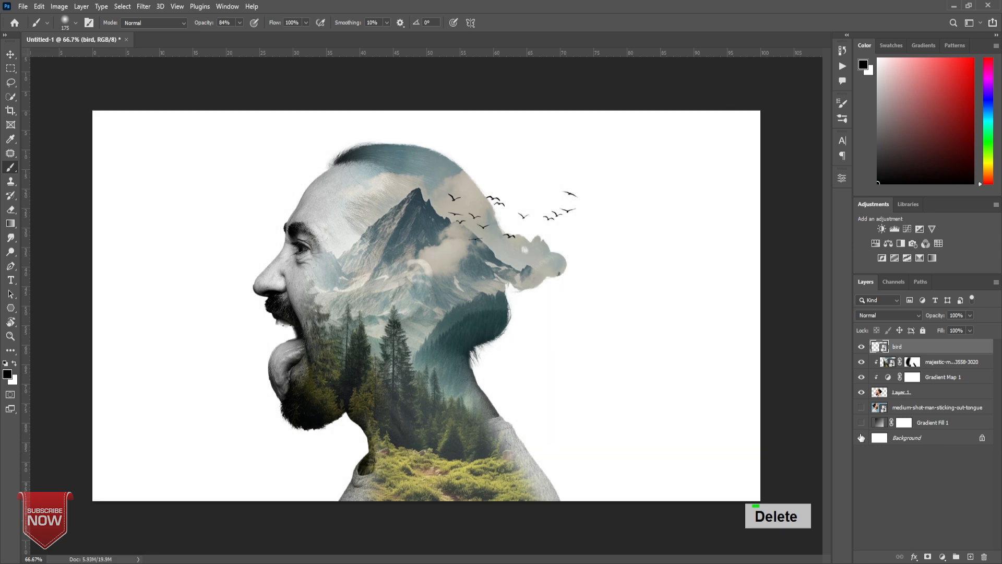
{"action": "left_click", "coordinate": [862, 438]}
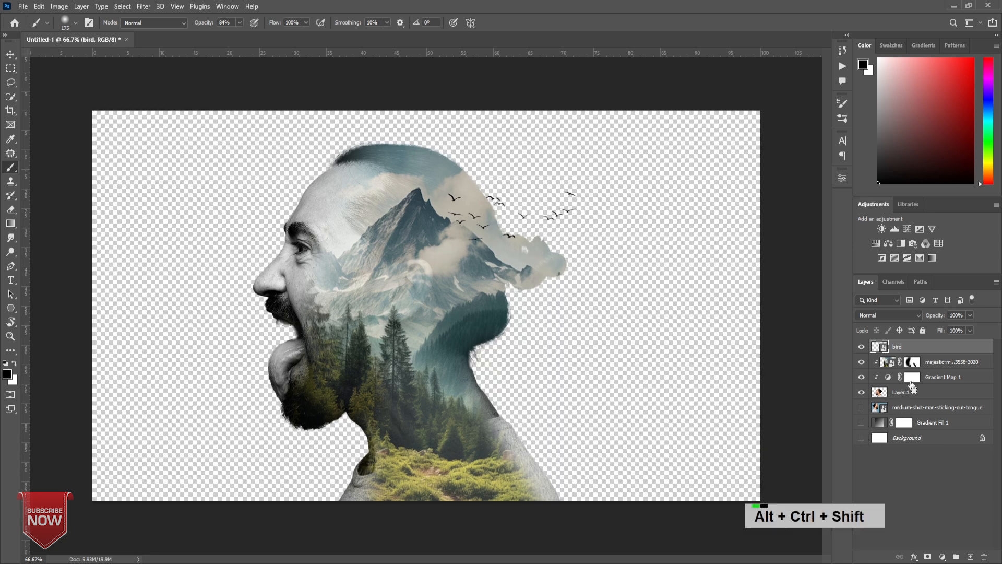
{"action": "key", "text": "Alt+Ctrl+Shift+E"}
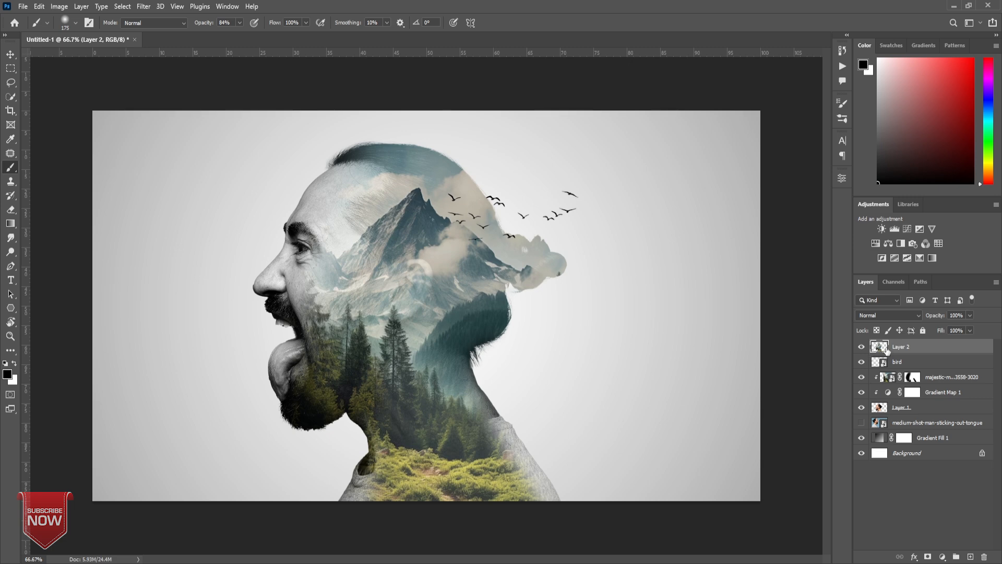
{"action": "left_click", "coordinate": [143, 6]}
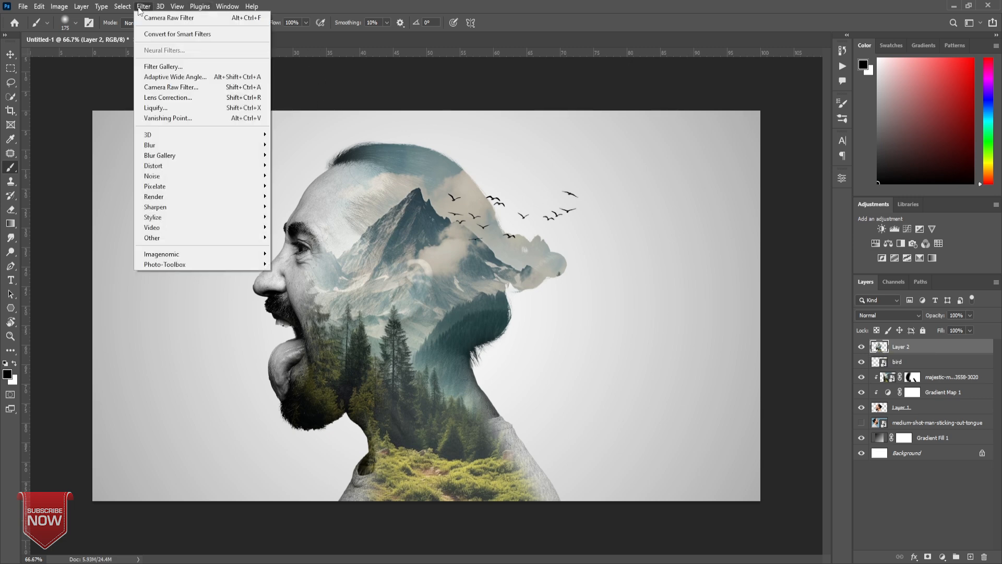
{"action": "mouse_move", "coordinate": [171, 87]}
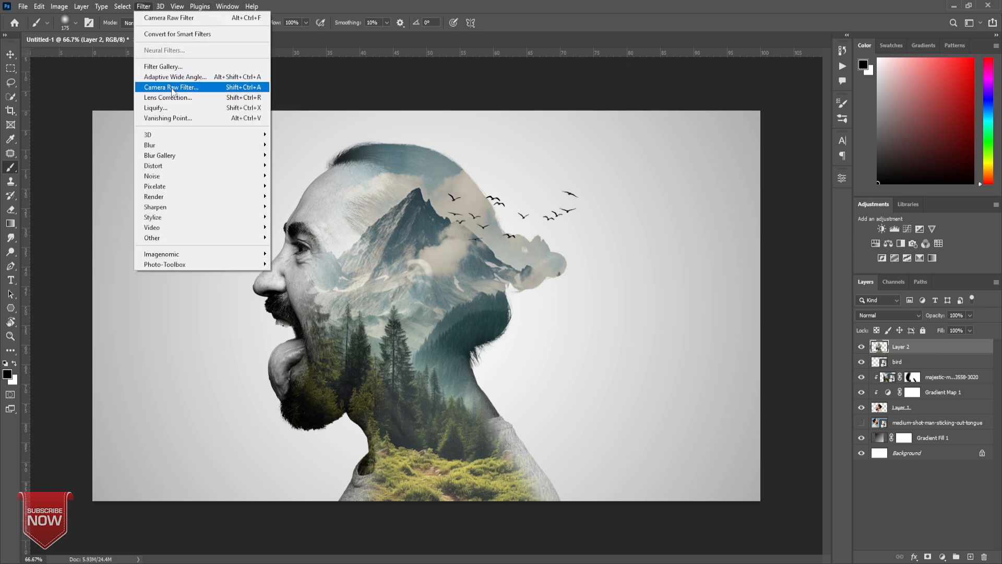
{"action": "left_click", "coordinate": [171, 87]}
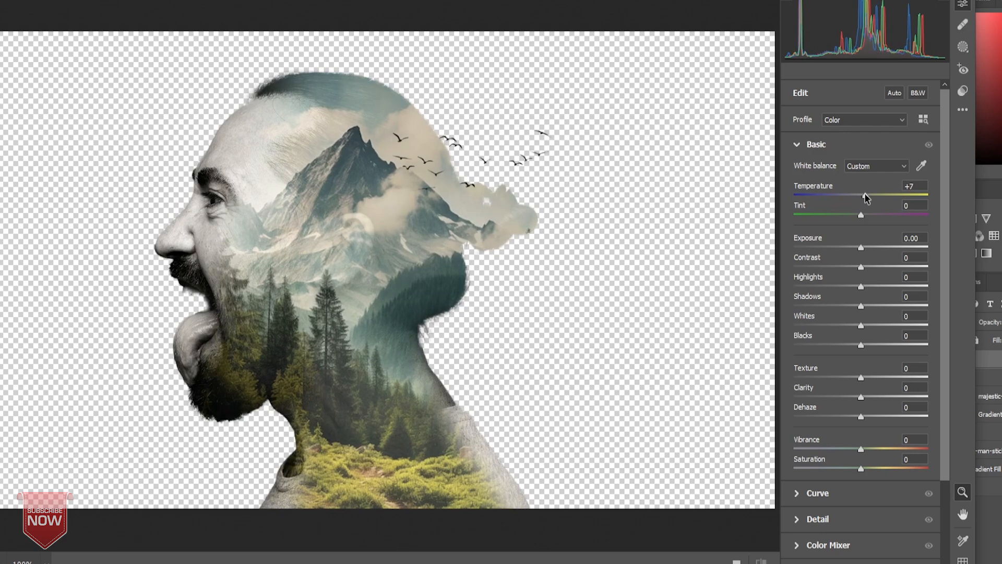
{"action": "mouse_move", "coordinate": [866, 205]}
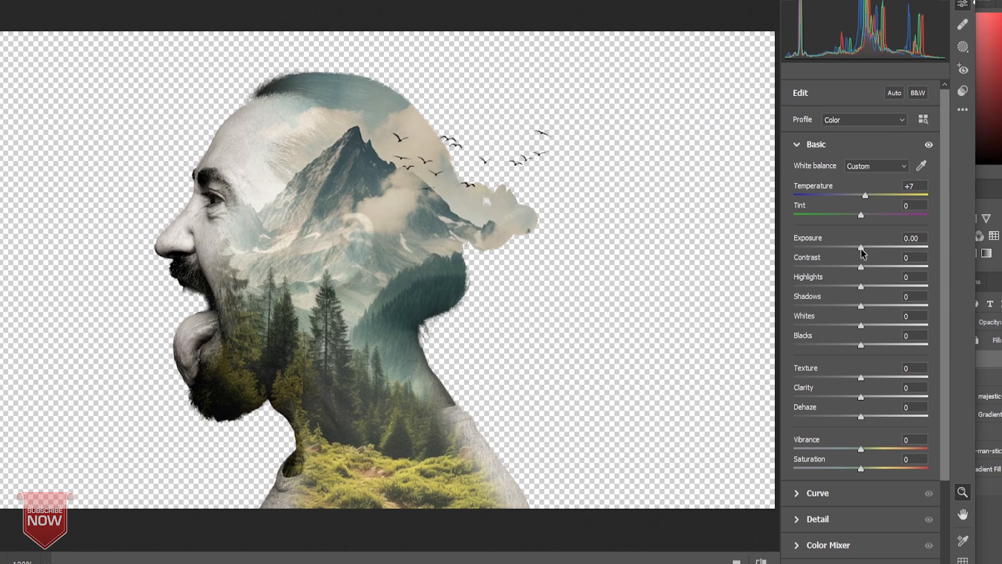
{"action": "mouse_move", "coordinate": [862, 250]}
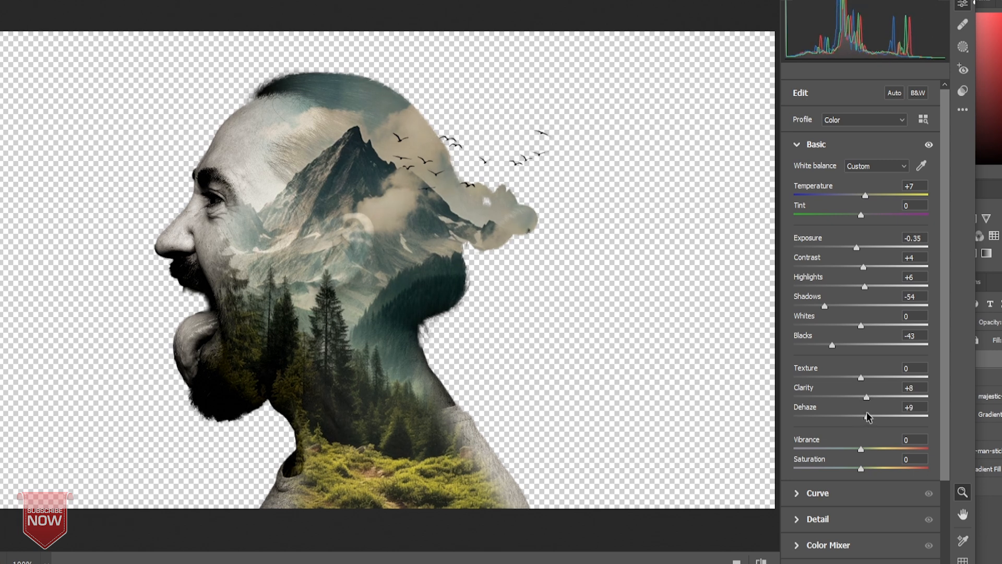
{"action": "mouse_move", "coordinate": [867, 396]}
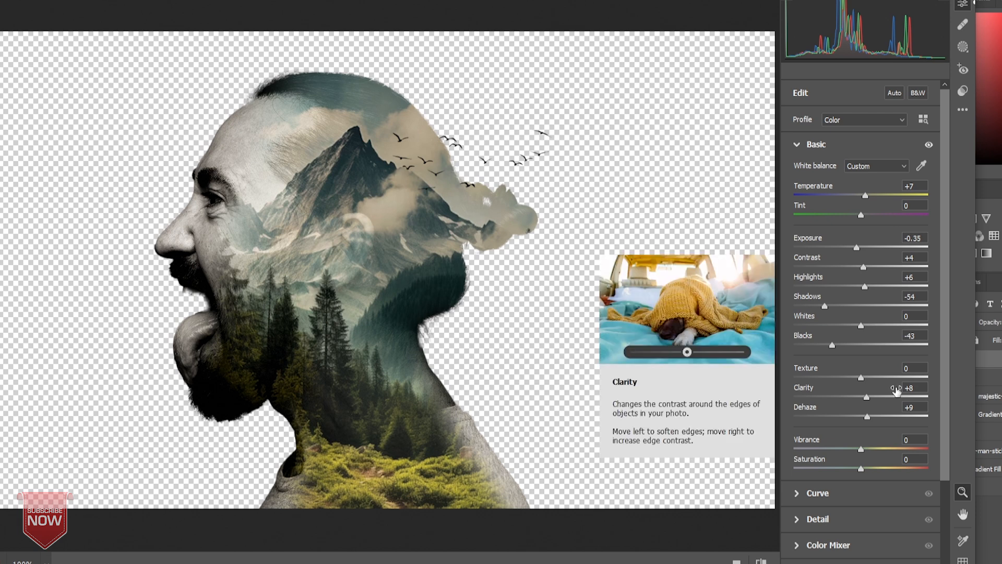
{"action": "mouse_move", "coordinate": [863, 453]}
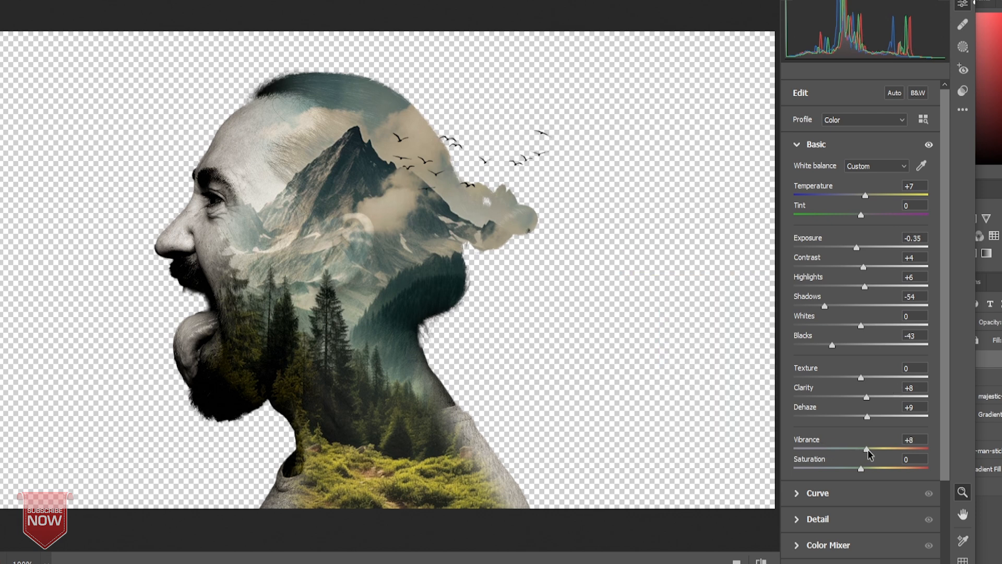
- Expand Camera Raw's Color Grading section after tuning the Basic tone settings
{"action": "left_click", "coordinate": [816, 144]}
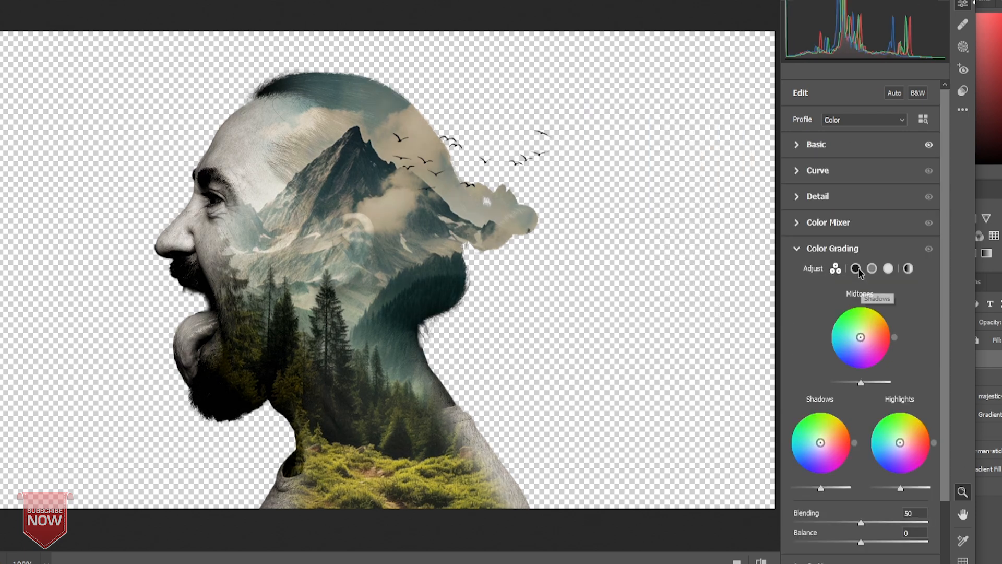
- Tint the shadows to hue 76, saturation 27, and apply the Camera Raw edit
{"action": "left_click", "coordinate": [856, 268]}
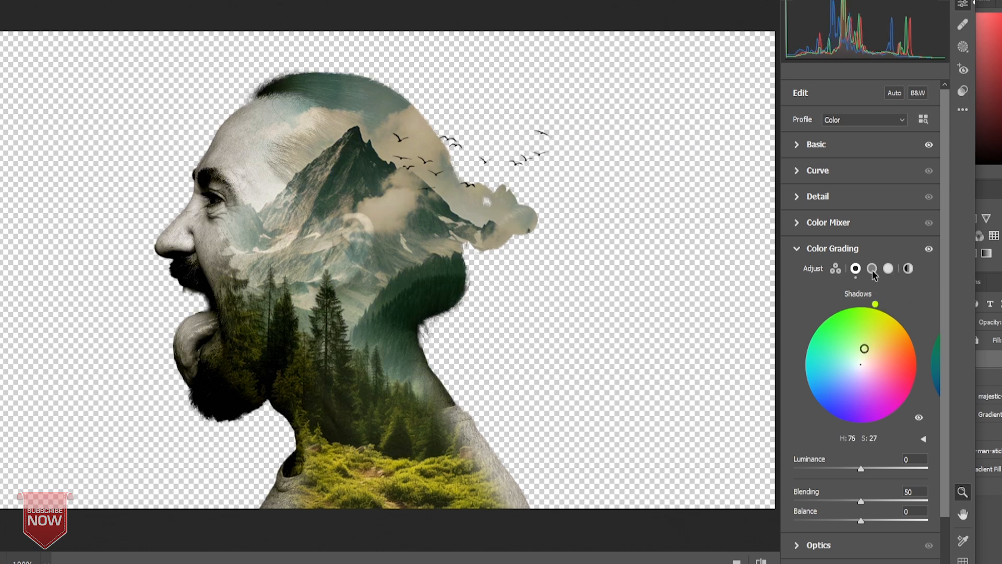
{"action": "left_click", "coordinate": [872, 269]}
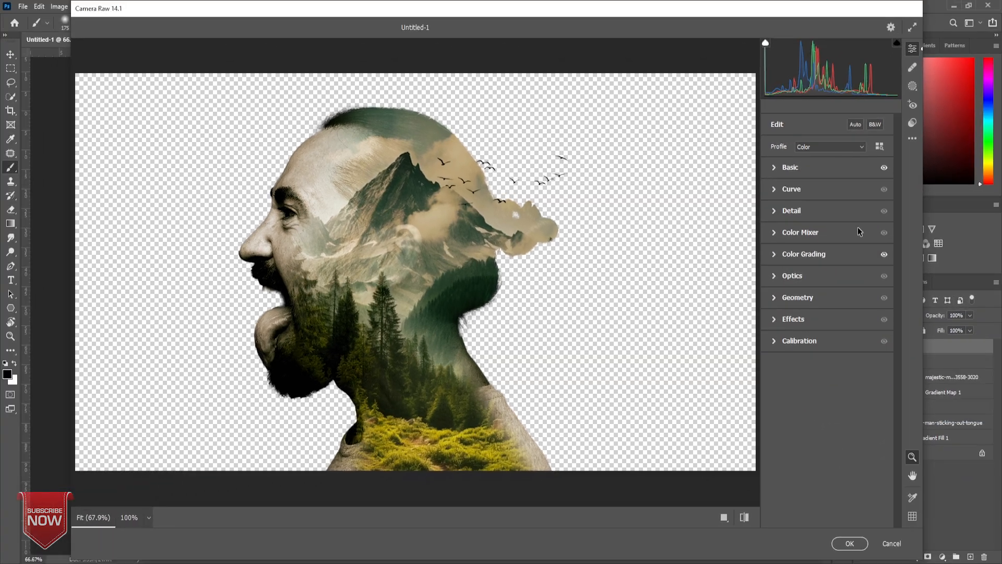
{"action": "left_click", "coordinate": [849, 544]}
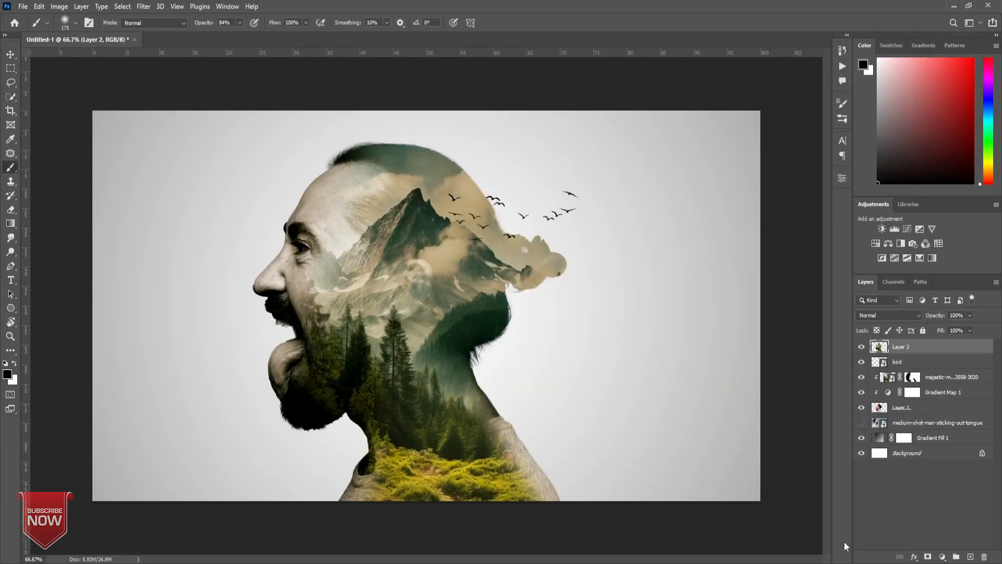
- Add a Curves adjustment layer at the top of the layer stack
{"action": "left_click", "coordinate": [926, 556]}
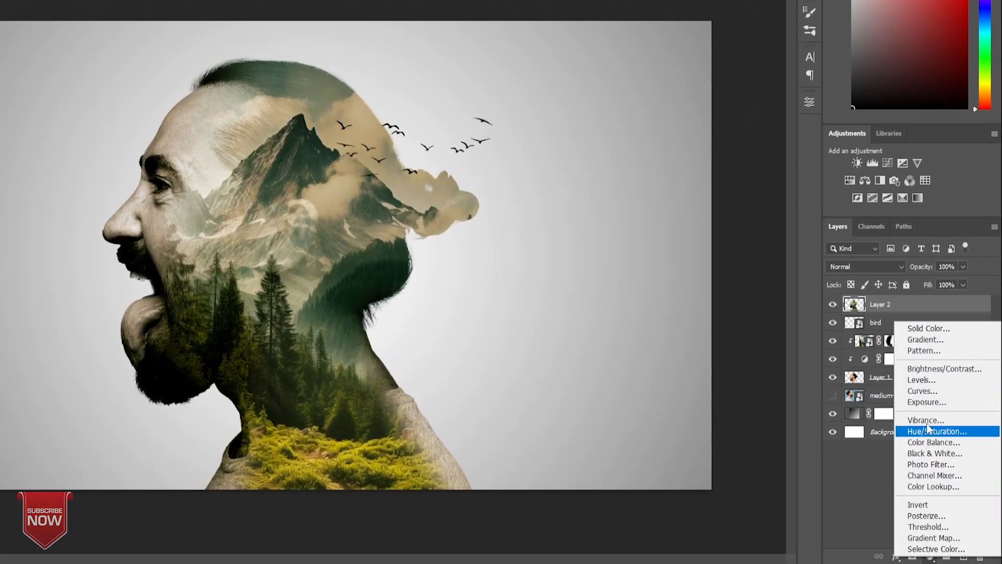
{"action": "left_click", "coordinate": [921, 391]}
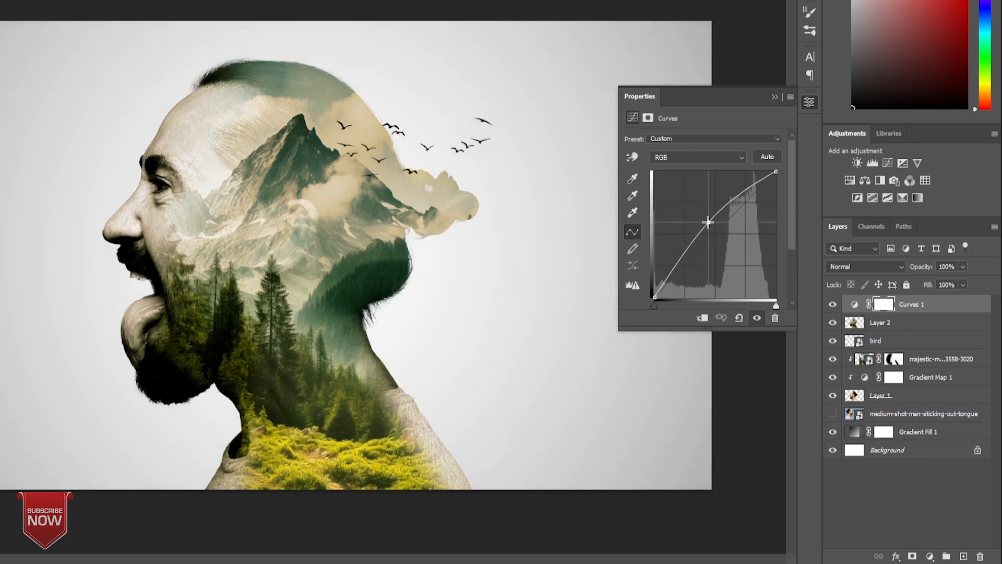